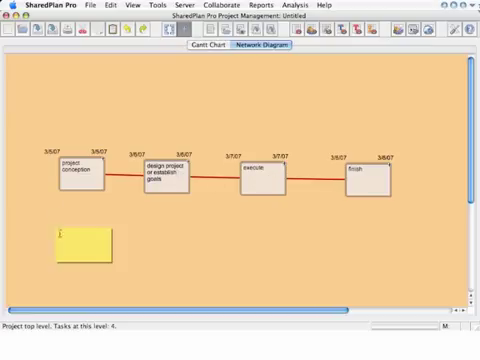
Step: Drill into the project conception task to reveal its three linked subtasks
left_click(80, 240)
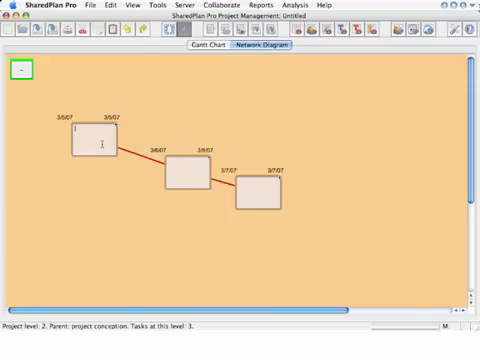
Step: Name the conception subtasks and return to the top-level four-task network
type("subtasks related to project conception")
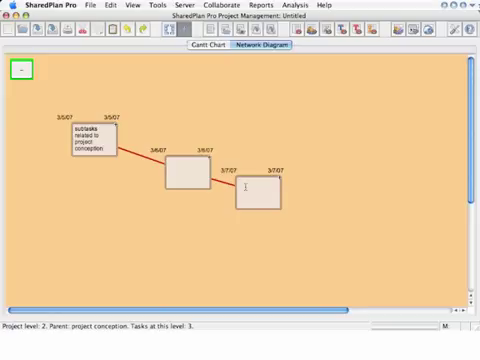
type("end")
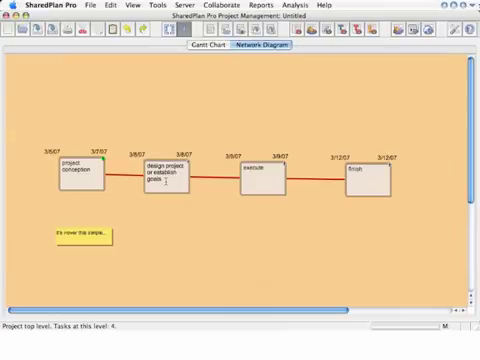
Step: Add the note "just bask in the glory" to the finish task and save it
double_click(168, 176)
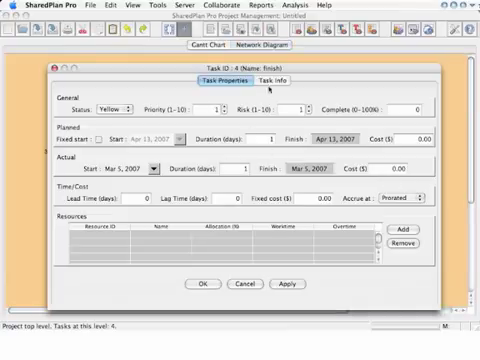
left_click(268, 80)
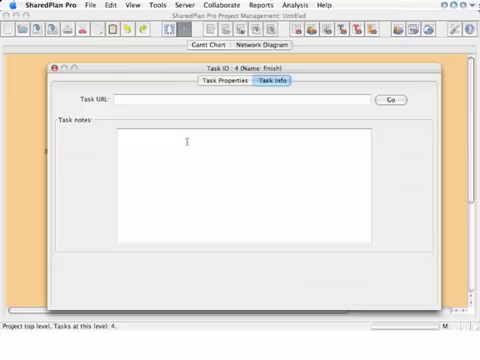
type("just bl")
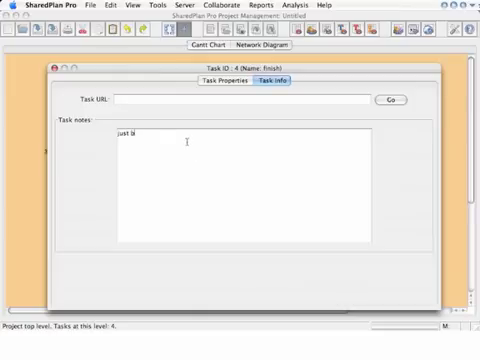
type("bask in the")
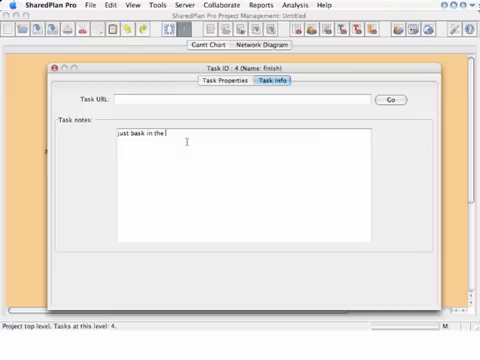
type("glory")
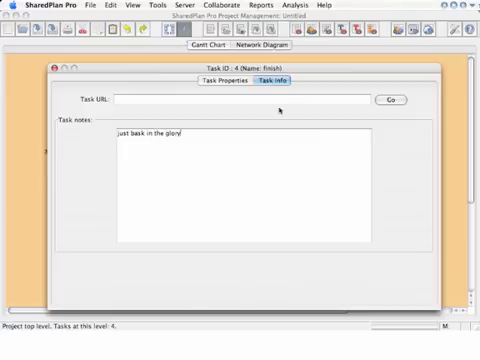
left_click(228, 80)
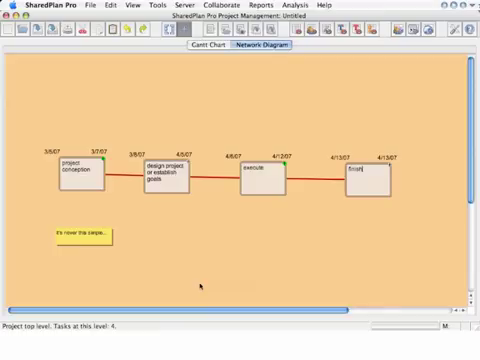
mouse_move(218, 60)
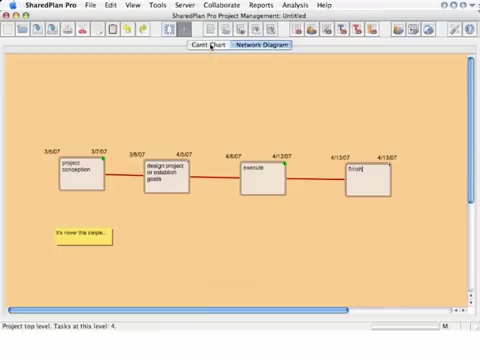
Step: Add a 'funding' task in the Gantt chart and edit its Task Properties
left_click(208, 44)
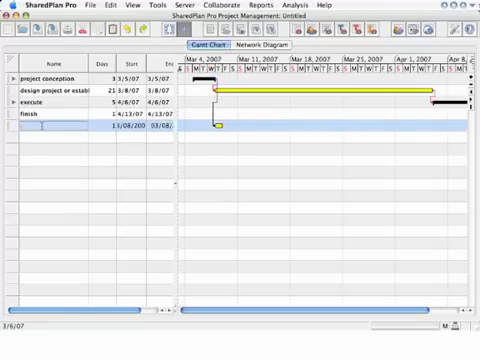
type("funding")
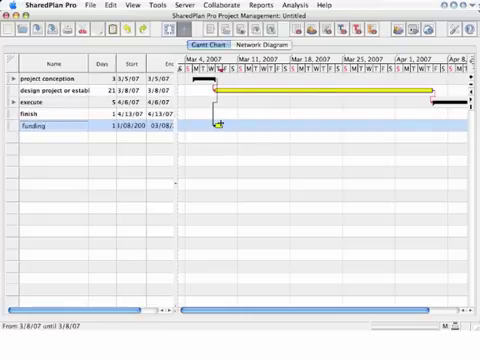
double_click(50, 128)
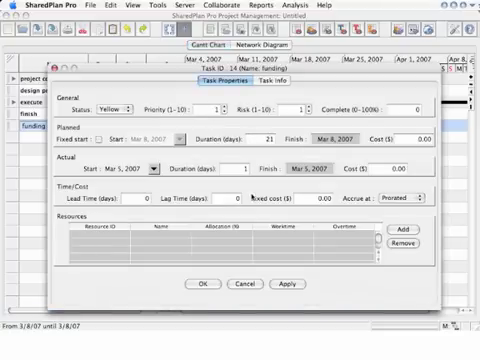
left_click(208, 284)
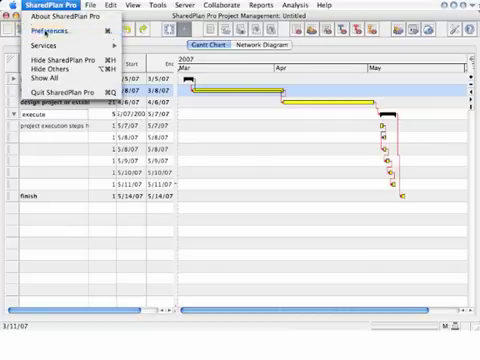
left_click(56, 30)
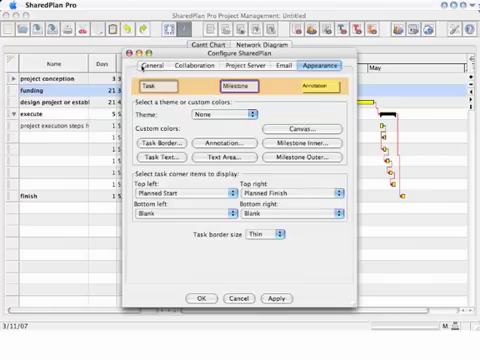
left_click(160, 68)
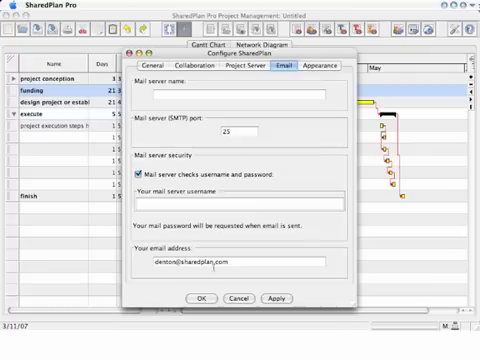
left_click(208, 300)
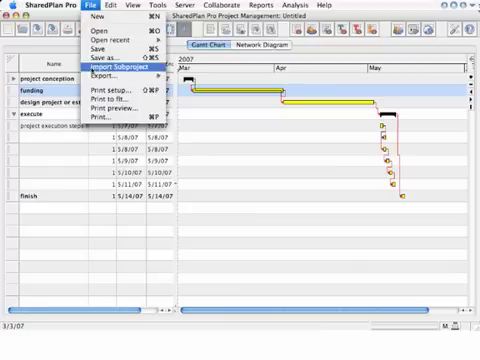
Step: Browse the export options and working-time calendar, closing it unchanged
left_click(100, 76)
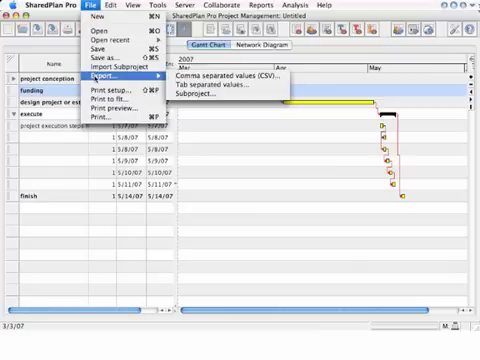
left_click(152, 6)
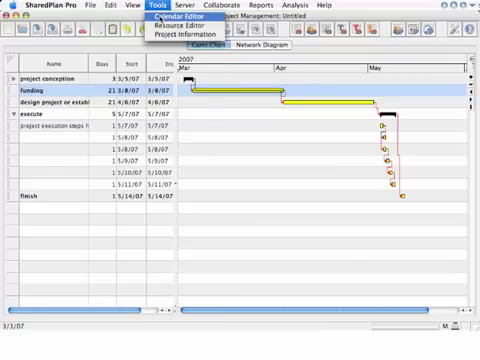
left_click(168, 20)
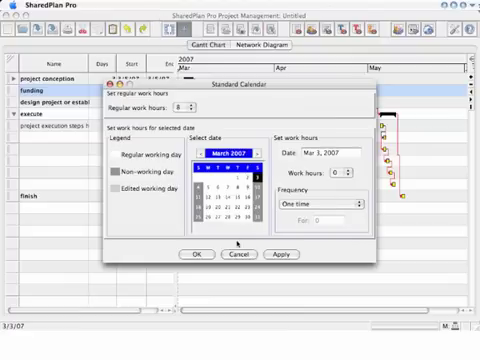
left_click(198, 254)
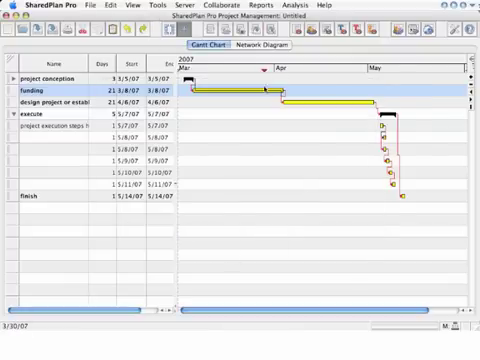
left_click(266, 44)
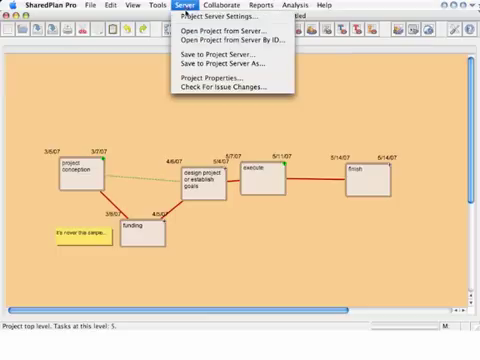
left_click(154, 6)
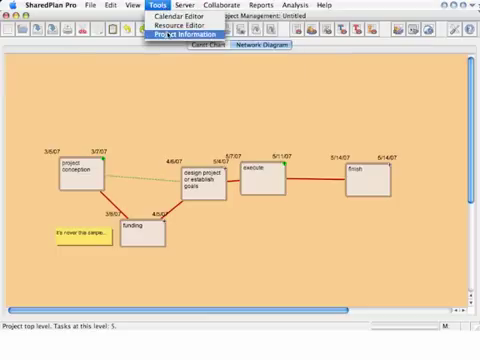
left_click(176, 38)
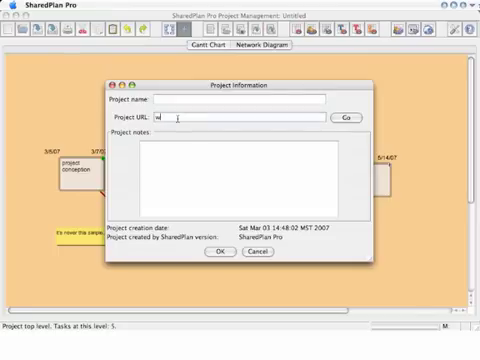
type("www.myb")
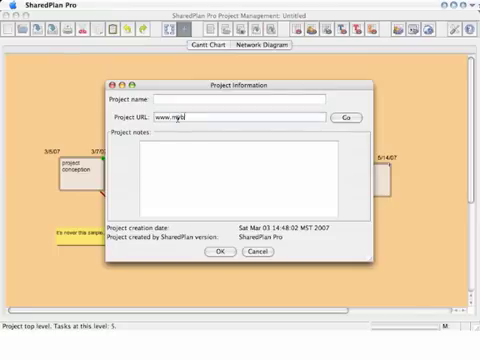
type("/bigproject")
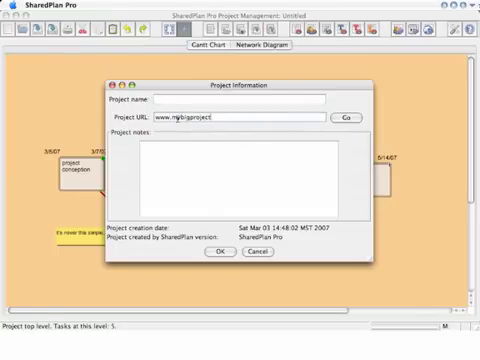
type(".com")
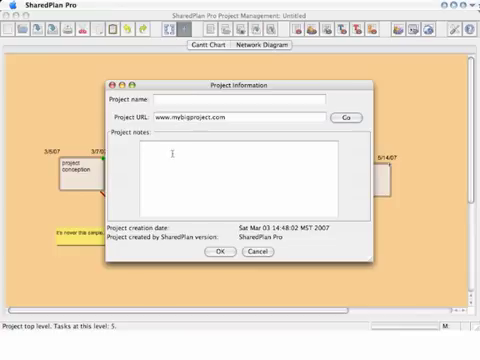
type("goals and suc")
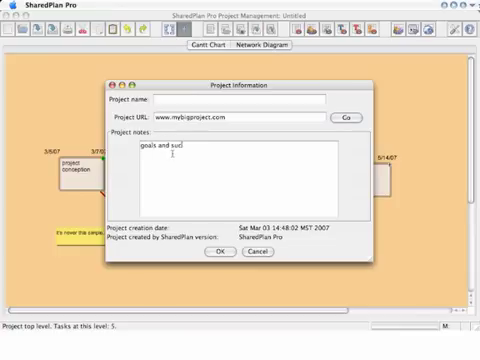
type("go here")
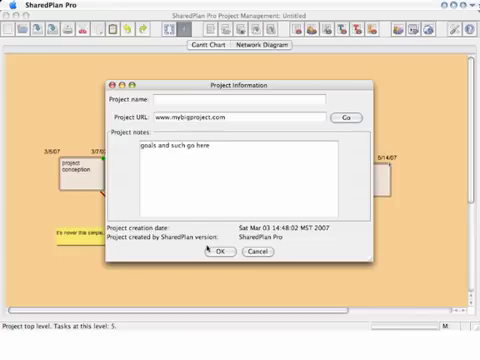
left_click(216, 252)
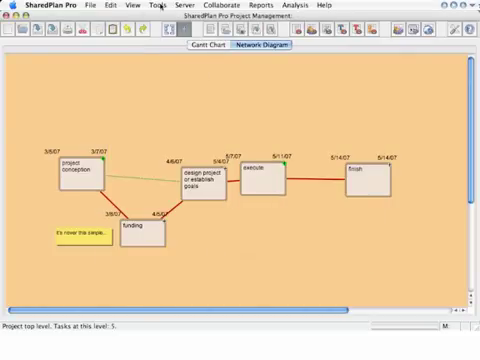
Step: Browse the Server, Collaborate and Reports menus without changing anything
left_click(176, 4)
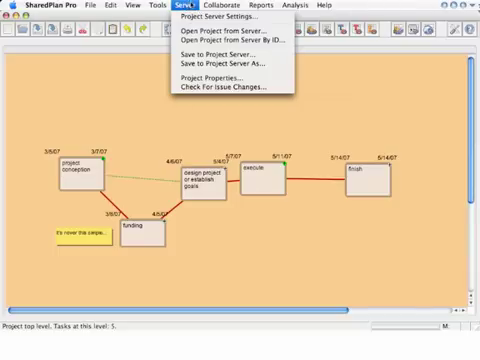
left_click(220, 6)
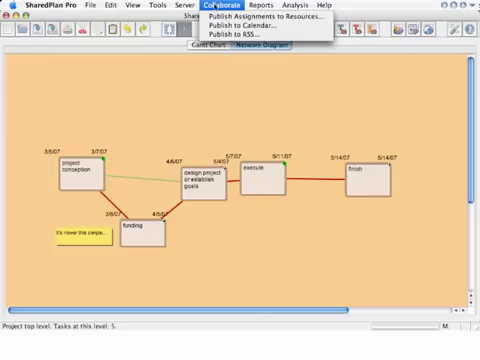
mouse_move(264, 16)
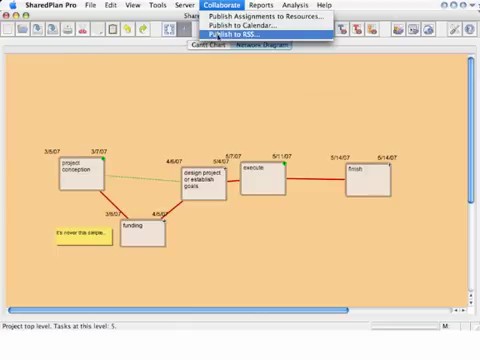
left_click(262, 4)
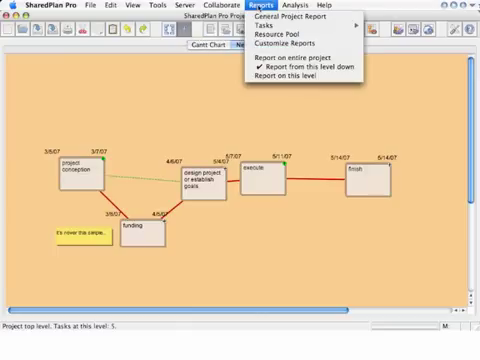
mouse_move(292, 20)
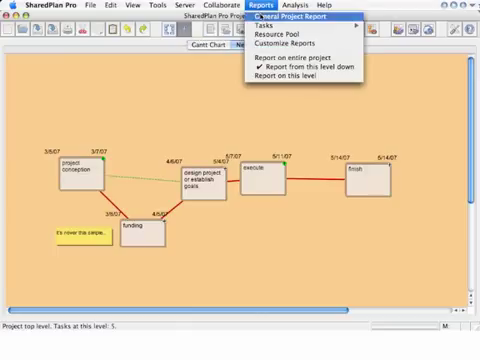
mouse_move(276, 36)
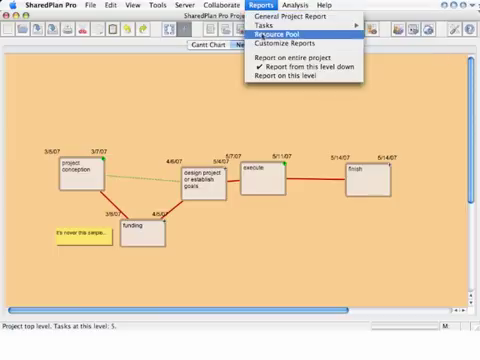
Step: Include Contribution, Duration and Priority in task reports, review resource report fields, and close
left_click(280, 50)
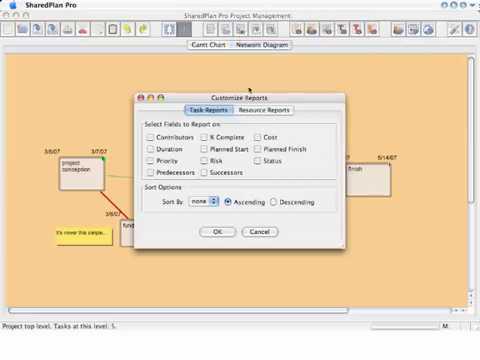
left_click(148, 136)
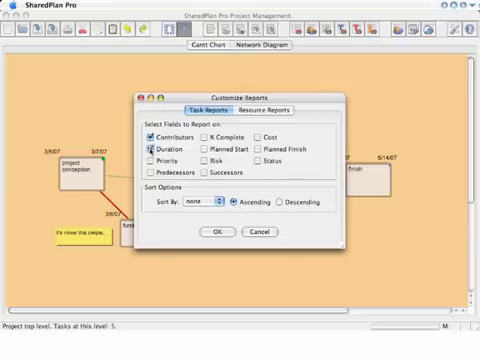
left_click(142, 160)
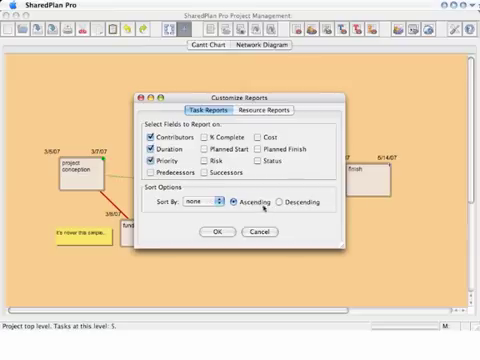
left_click(200, 204)
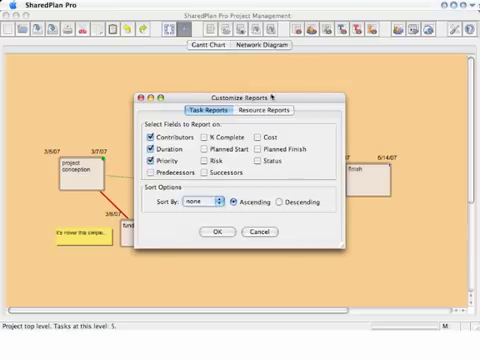
left_click(272, 108)
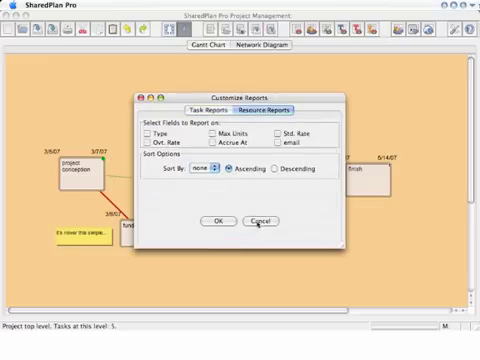
left_click(260, 222)
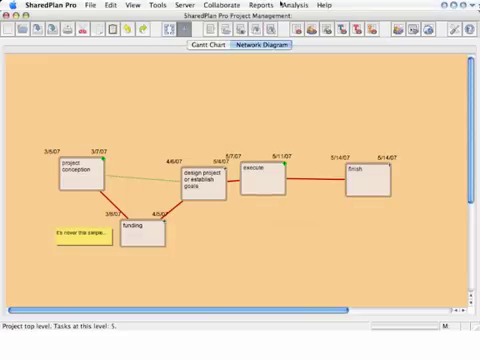
Step: Browse the Analysis menu, then the Help and support menu
left_click(294, 4)
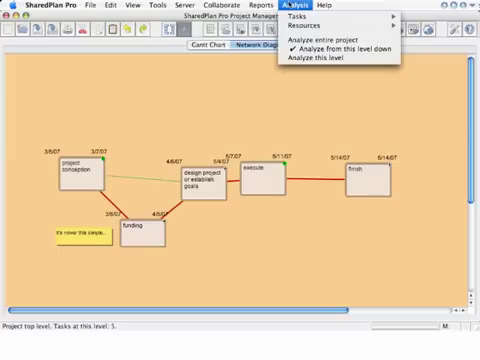
mouse_move(304, 16)
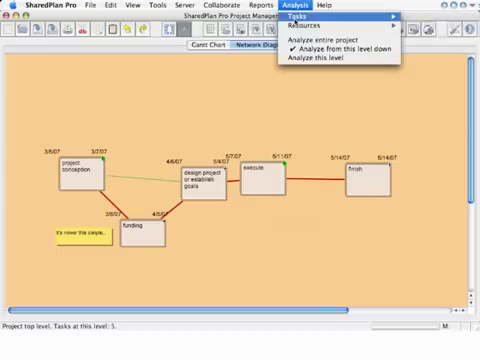
left_click(330, 4)
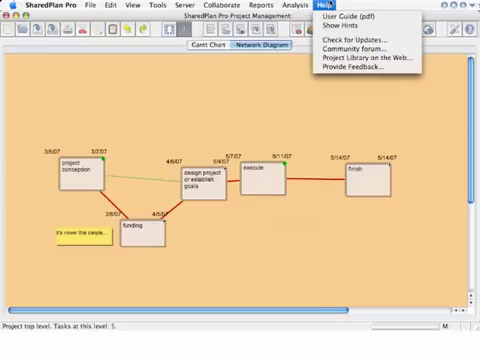
mouse_move(360, 48)
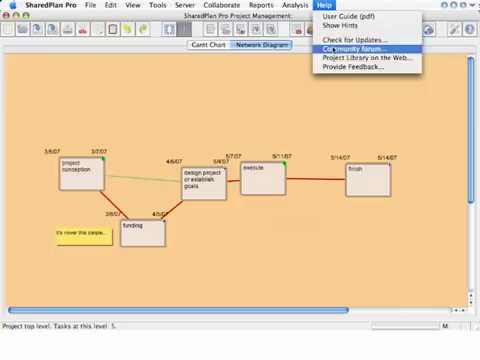
mouse_move(362, 72)
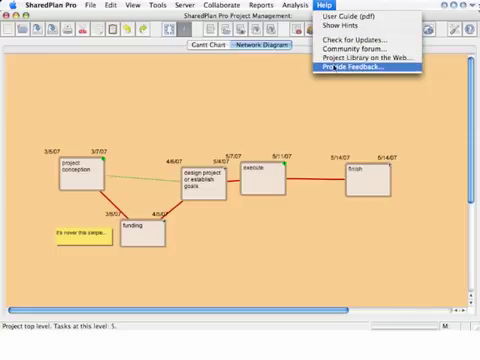
mouse_move(316, 92)
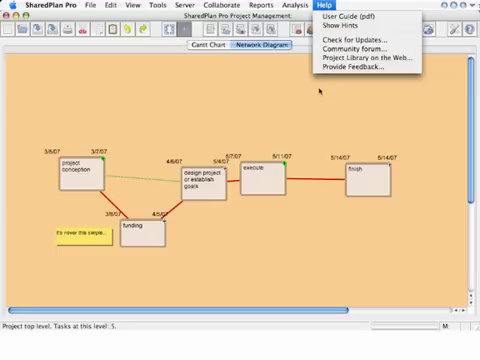